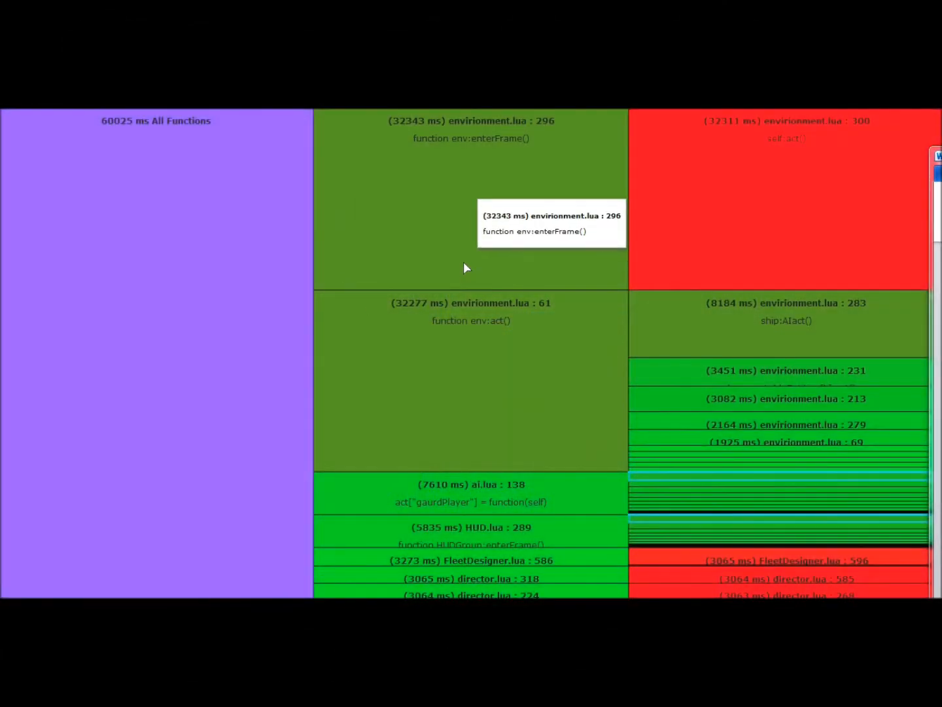
{"action": "mouse_move", "coordinate": [457, 411]}
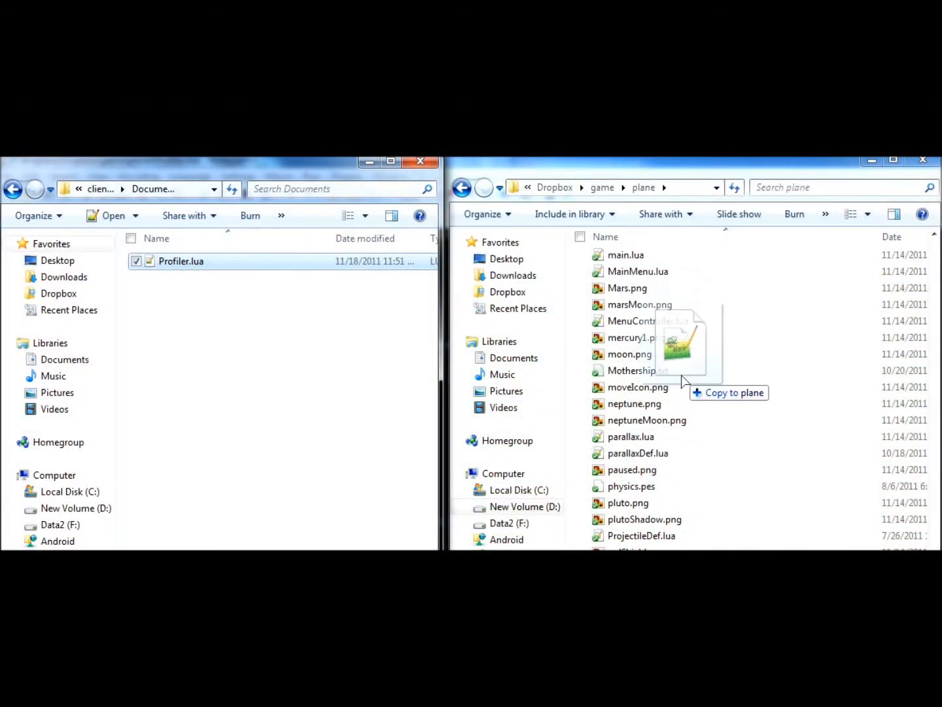
Copy Profiler.lua from Documents into the Dropbox > game > plane project folder.
{"action": "left_click_drag", "start_coordinate": [181, 260], "coordinate": [683, 379]}
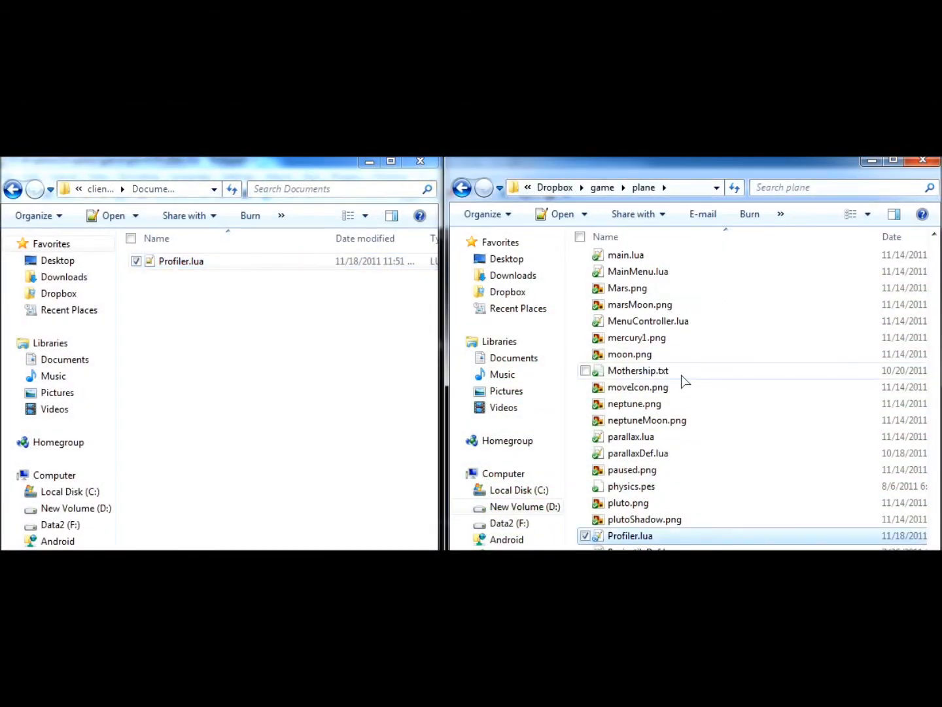